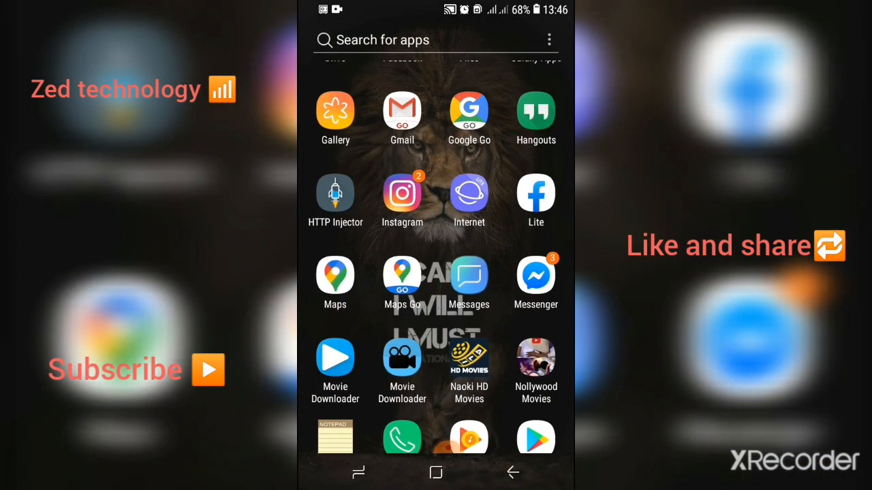
Dial the balance USSD code to get the carrier message reporting K 0.0010 balance.
click(402, 439)
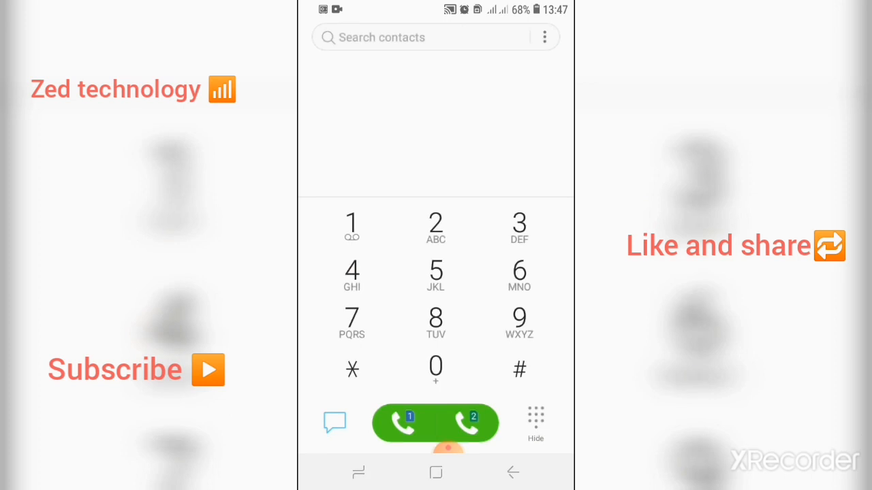
click(352, 368)
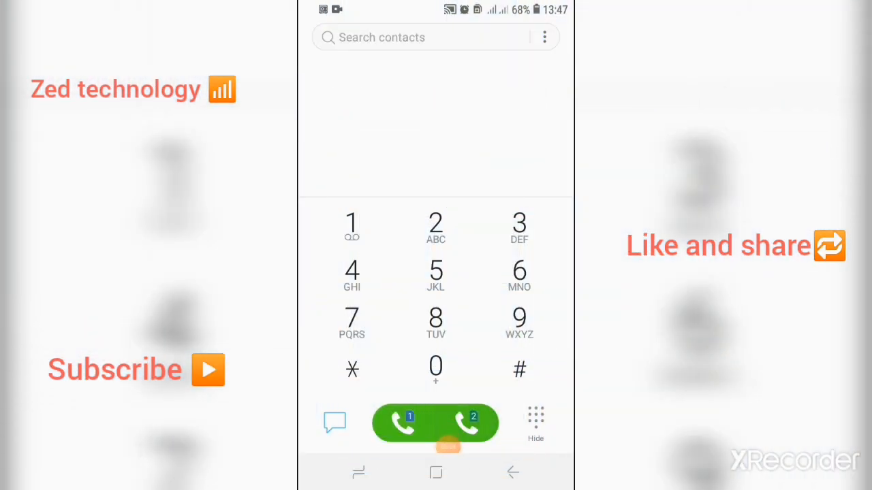
click(406, 422)
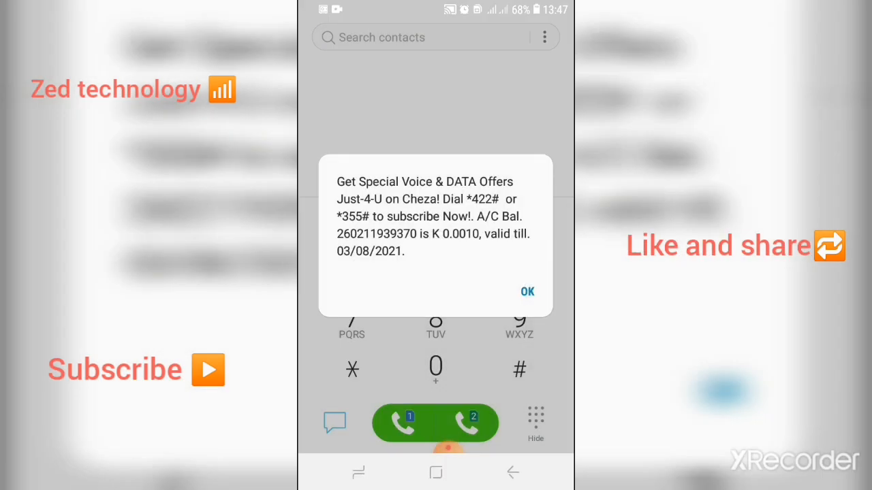
Dismiss the balance message and dial *355# for the Zamtel offers menu.
click(528, 291)
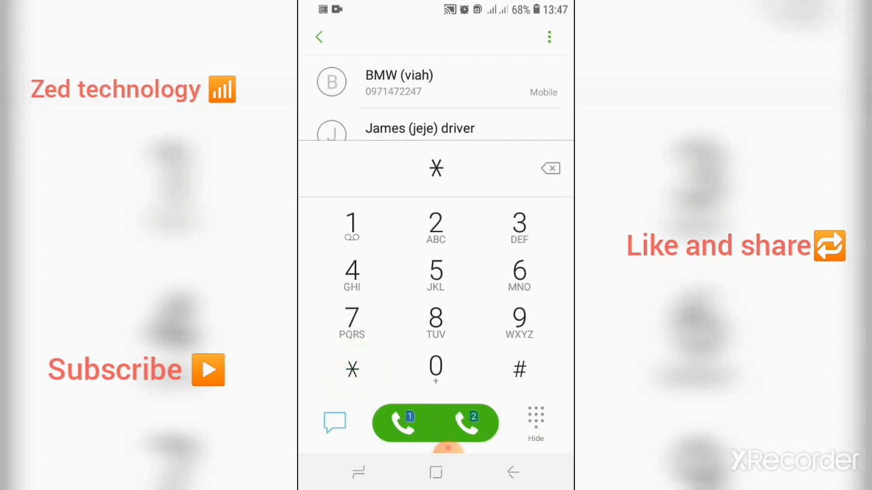
click(436, 273)
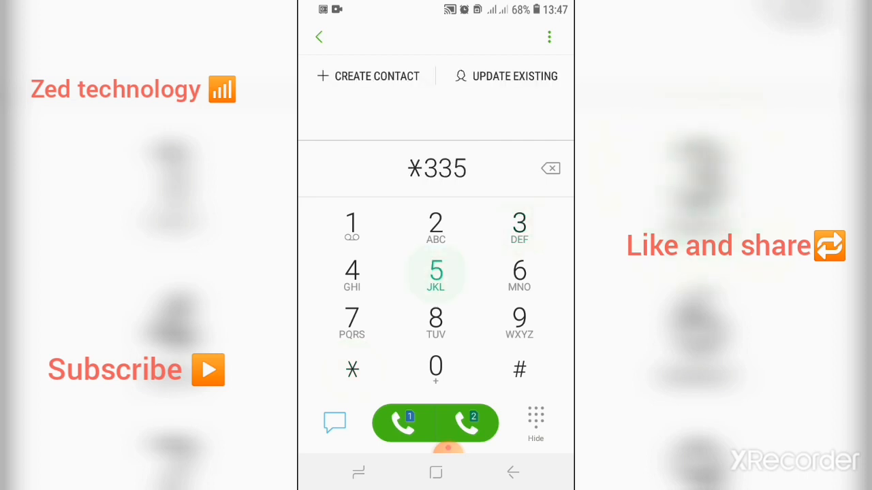
click(403, 422)
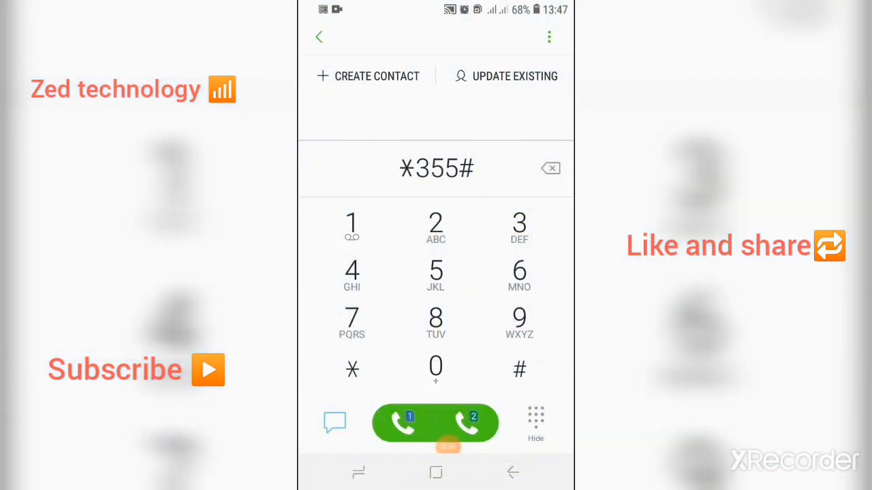
click(403, 424)
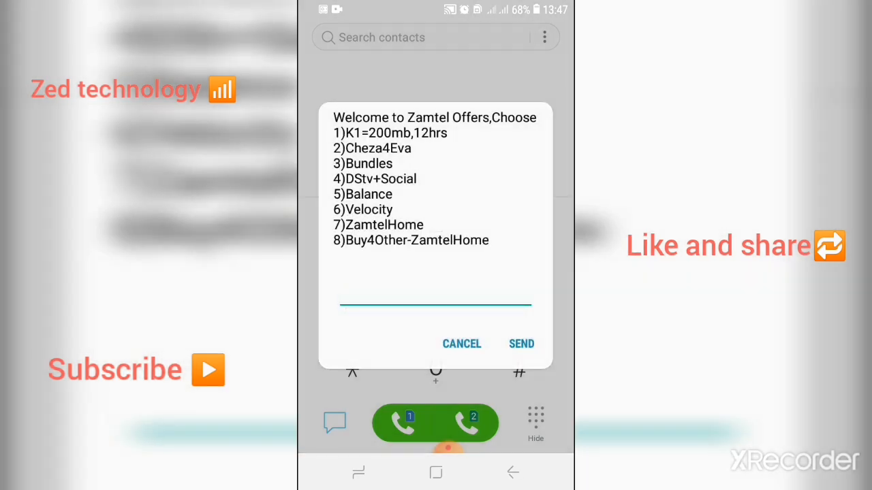
Send a menu option, get the no active bundles notice and exit to the home screen.
click(436, 305)
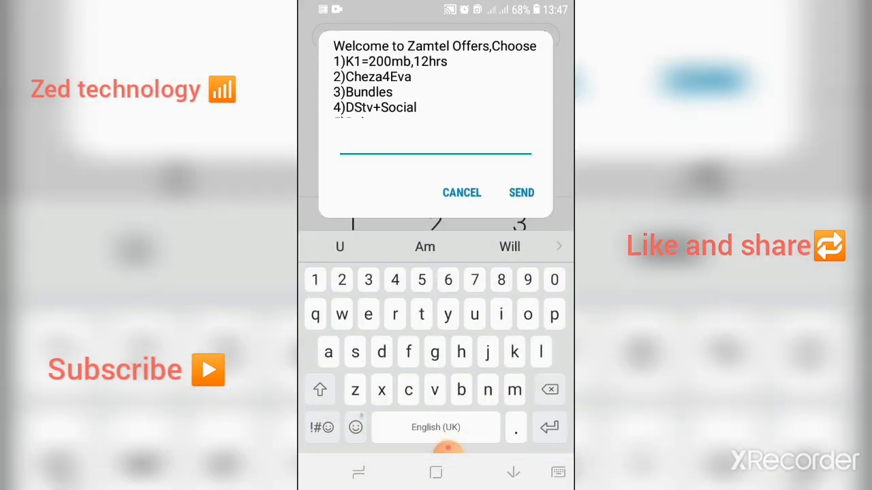
click(461, 192)
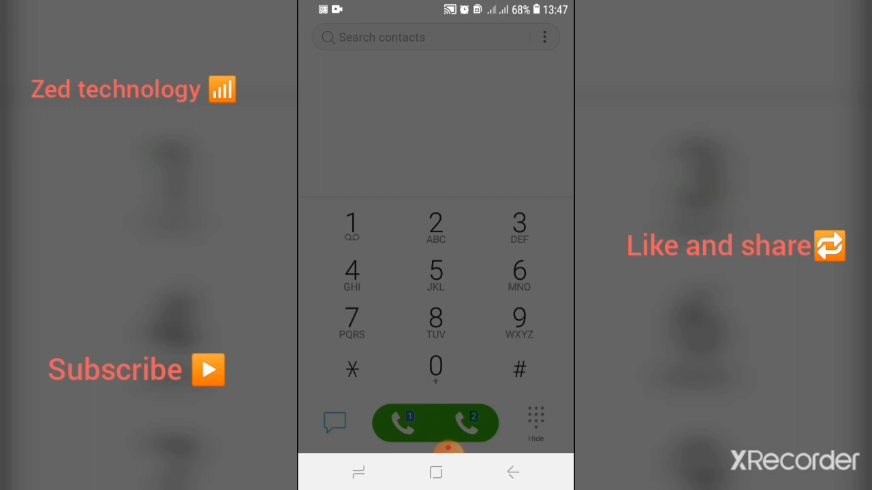
click(404, 423)
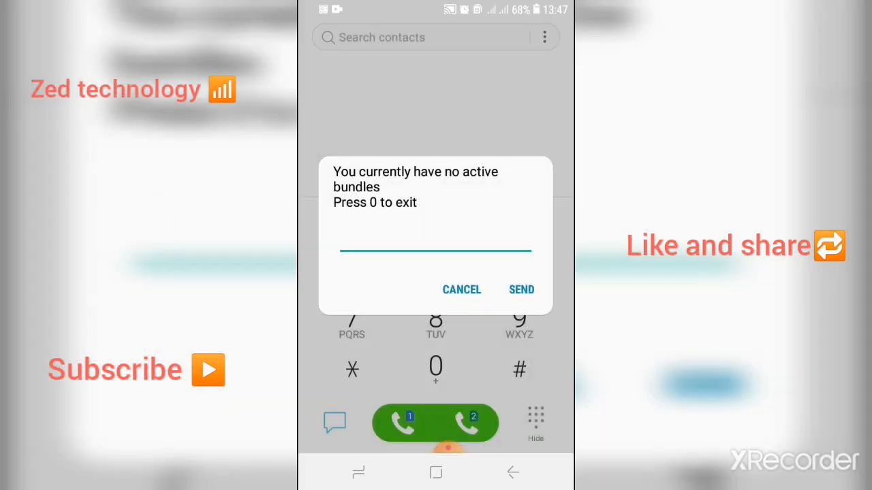
click(461, 289)
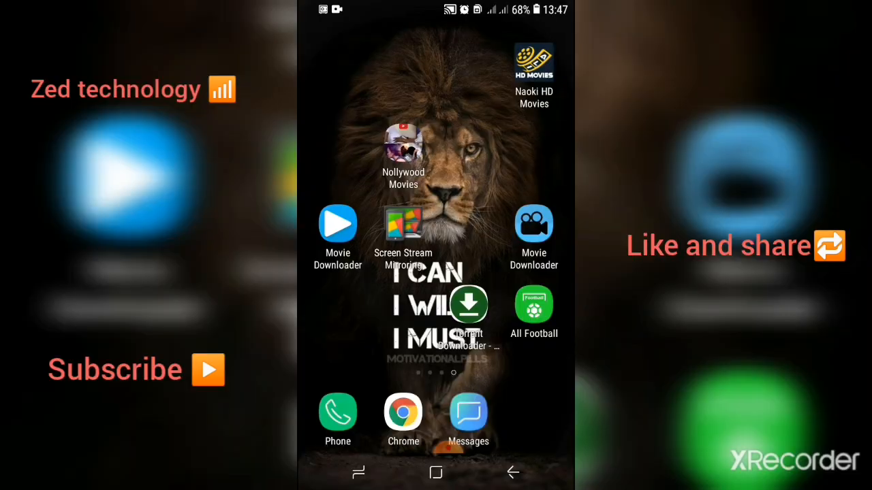
Reach the SIM 1 Access Point Names list via Connections > Mobile networks.
drag(436, 11, 436, 272)
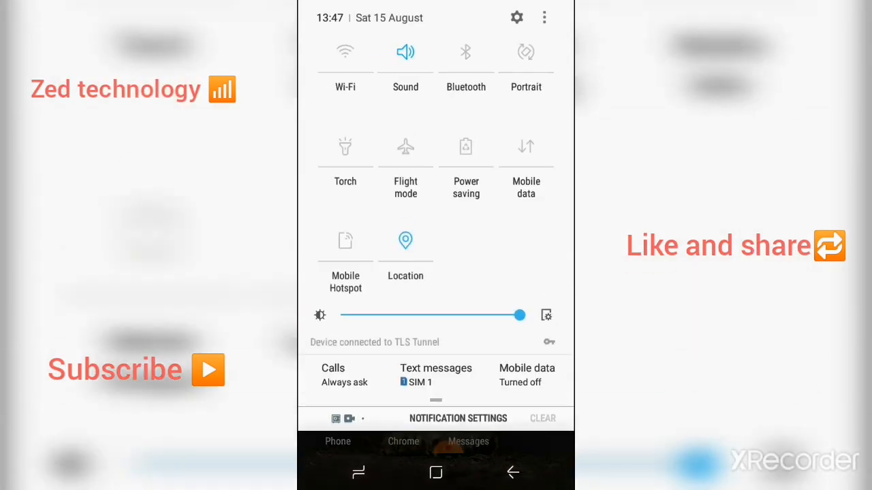
click(517, 17)
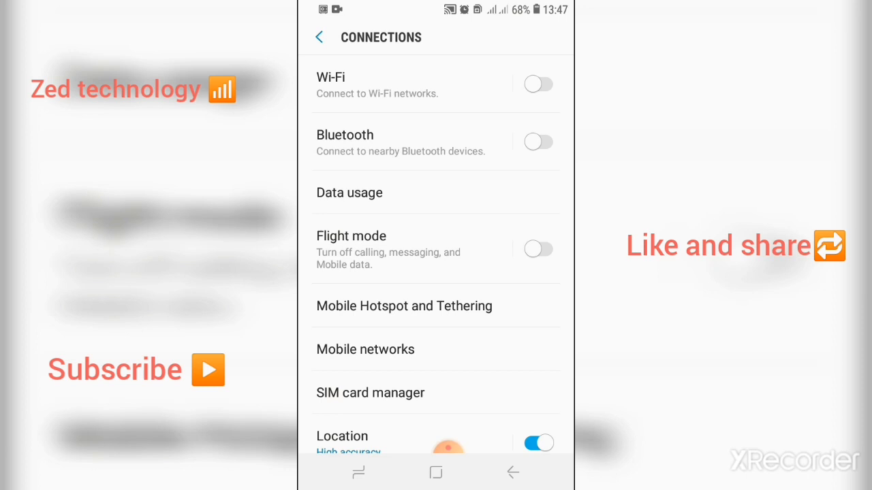
click(365, 349)
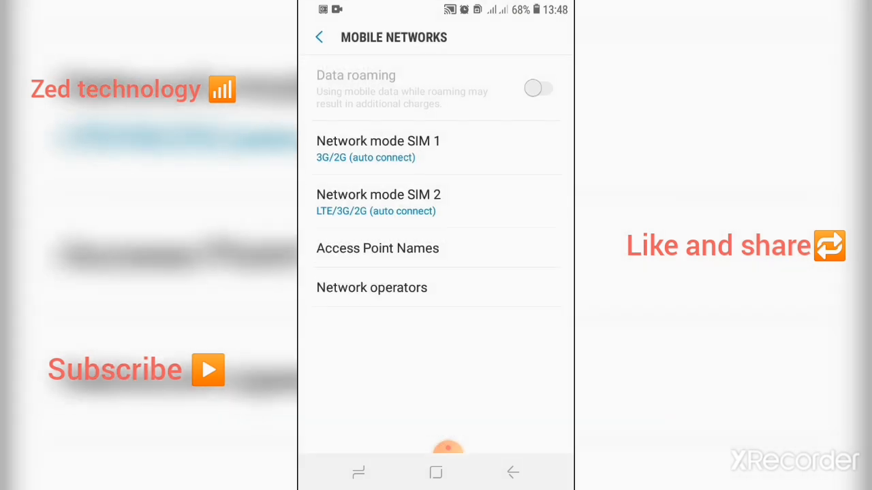
click(377, 247)
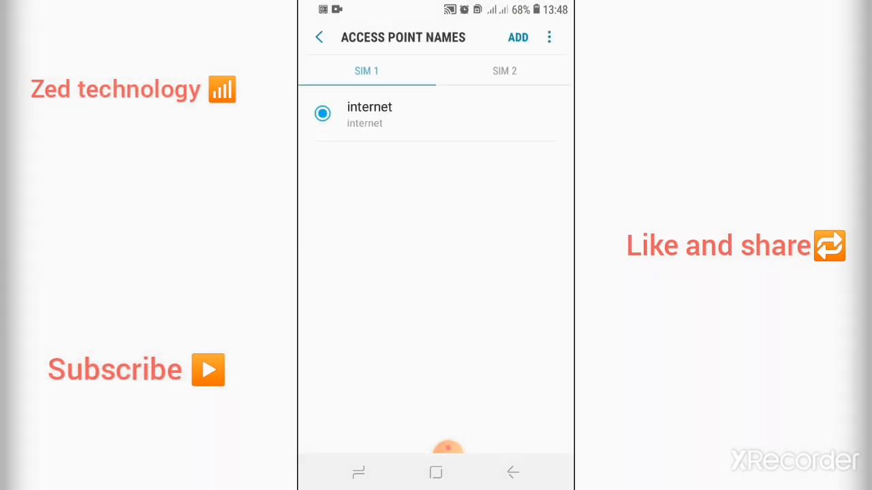
Add and save a zamtel access point with APN zamtel.net.
click(504, 71)
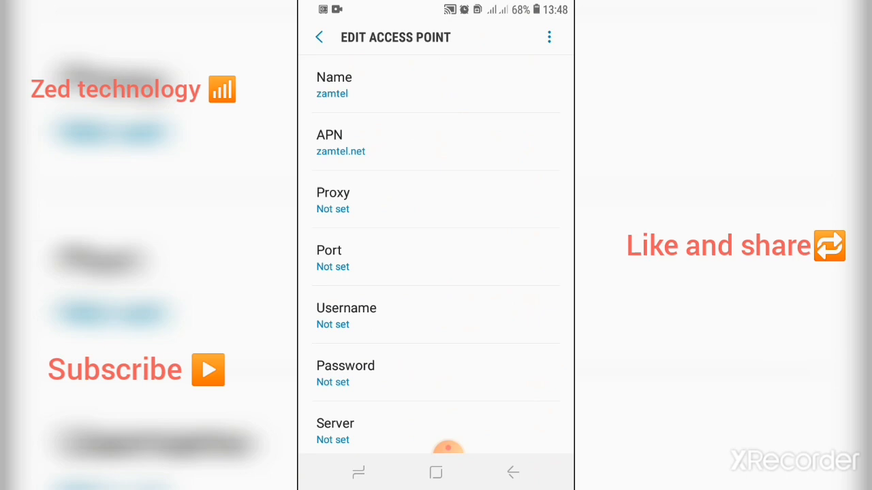
click(549, 37)
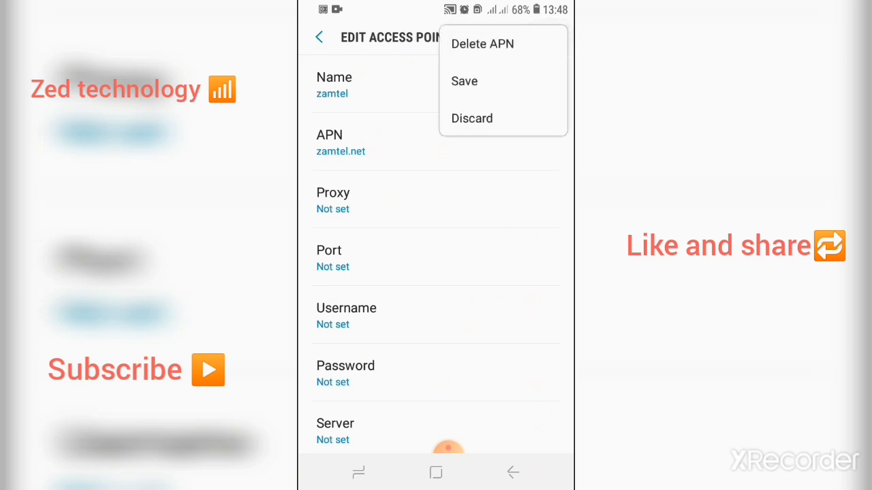
click(463, 82)
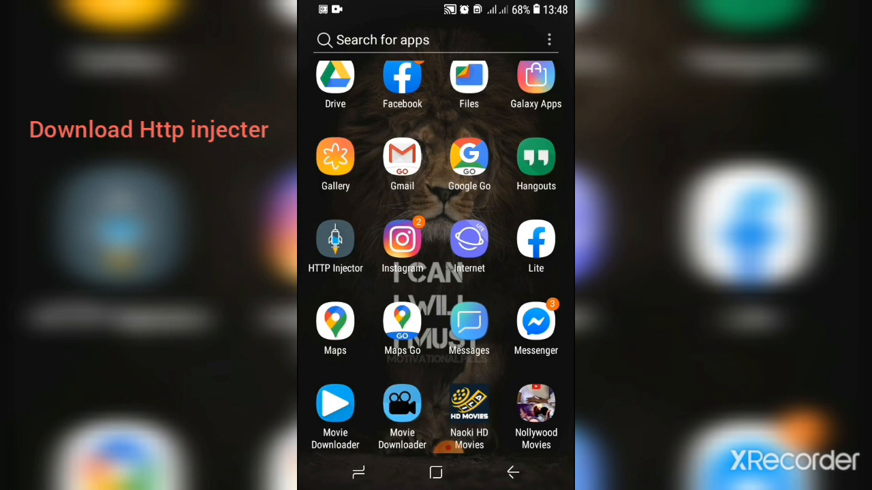
Launch AnonyTun and reset its stealth settings to TCP on port 80, tunnel off.
click(335, 238)
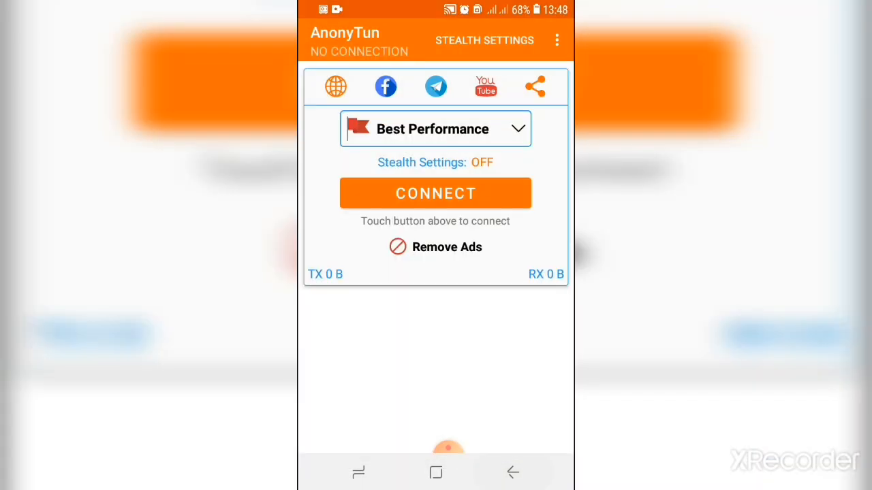
click(485, 41)
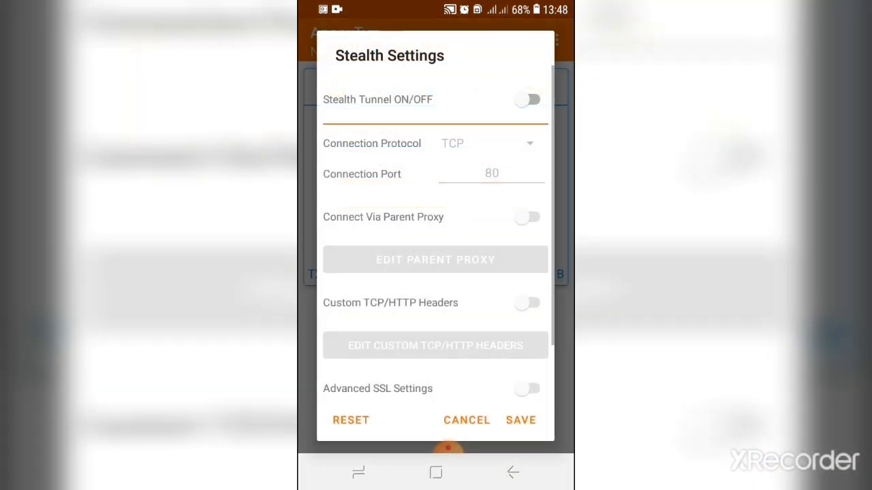
click(352, 419)
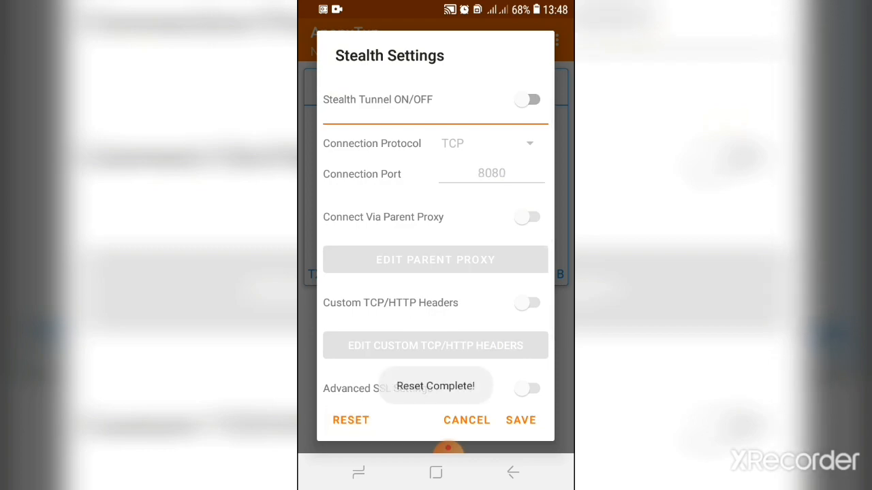
click(466, 420)
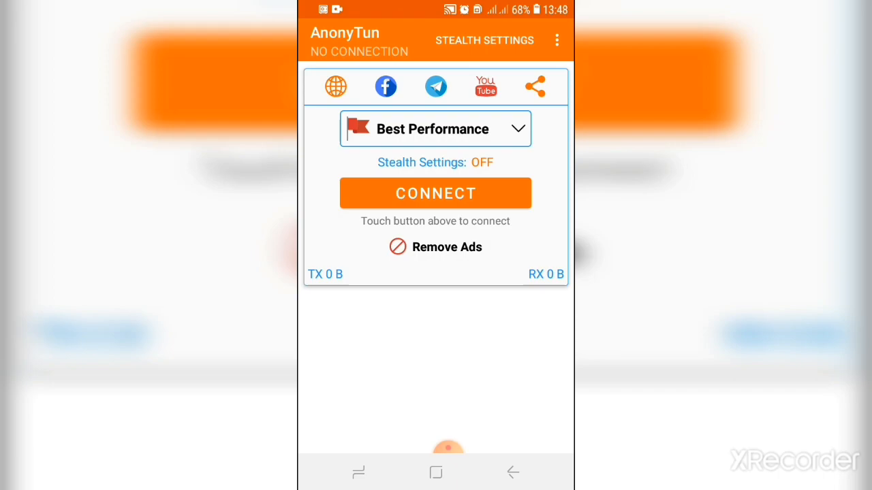
click(485, 39)
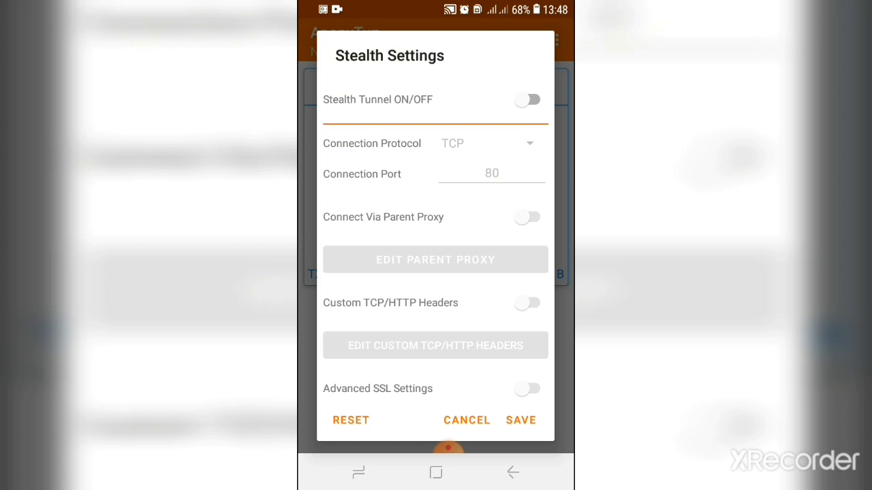
Turn the stealth tunnel on with HTTP port 80 and enable custom TCP/HTTP headers.
click(529, 100)
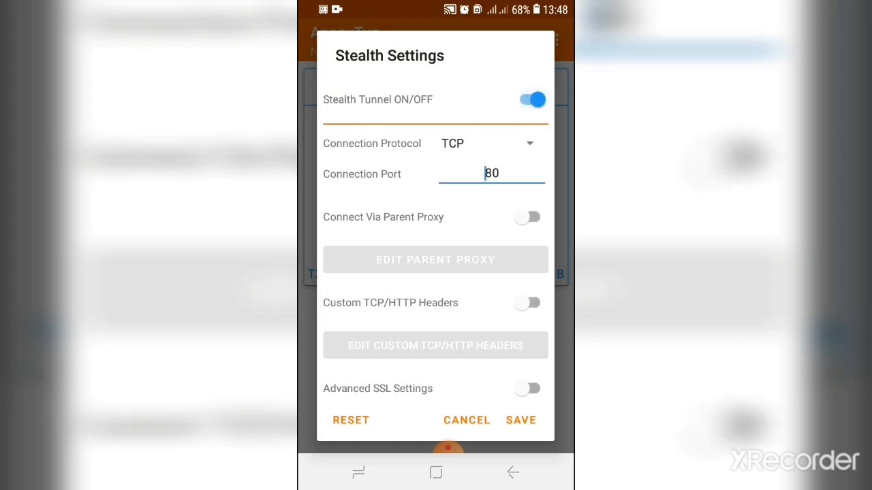
click(484, 143)
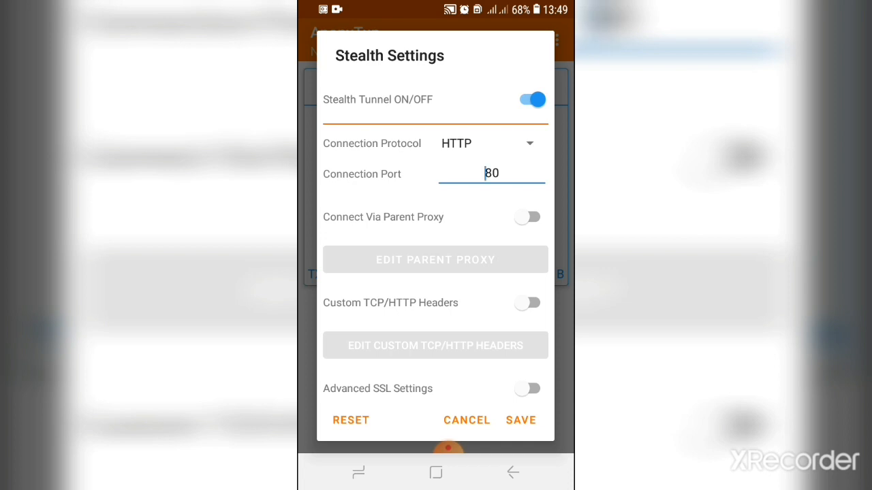
click(531, 302)
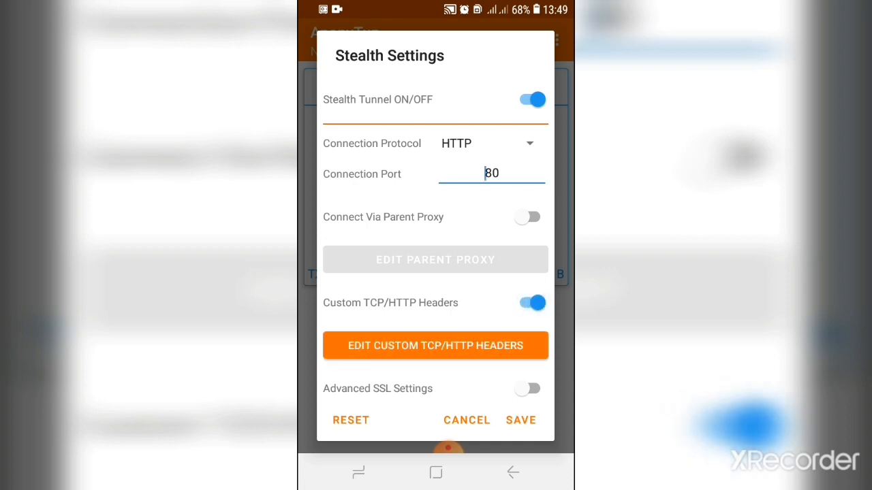
click(436, 346)
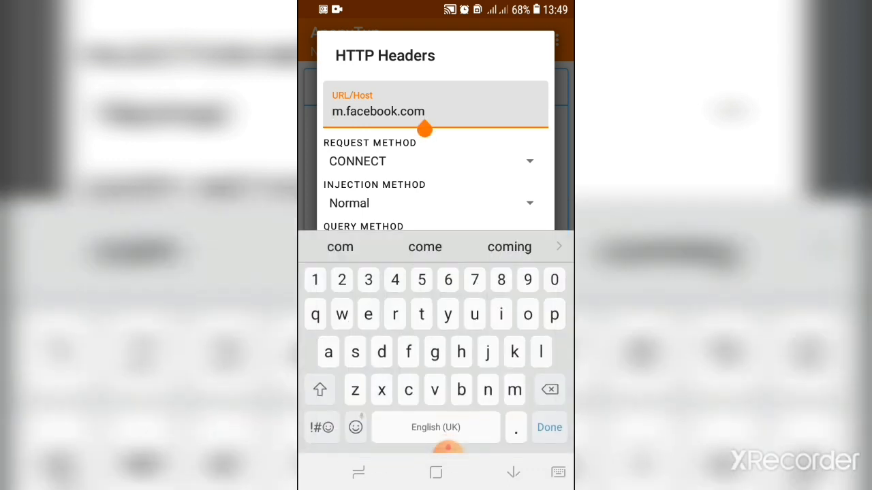
Replace the m.facebook.com host with apps.zamtel.co.zm/balance/redirect.php.
click(549, 390)
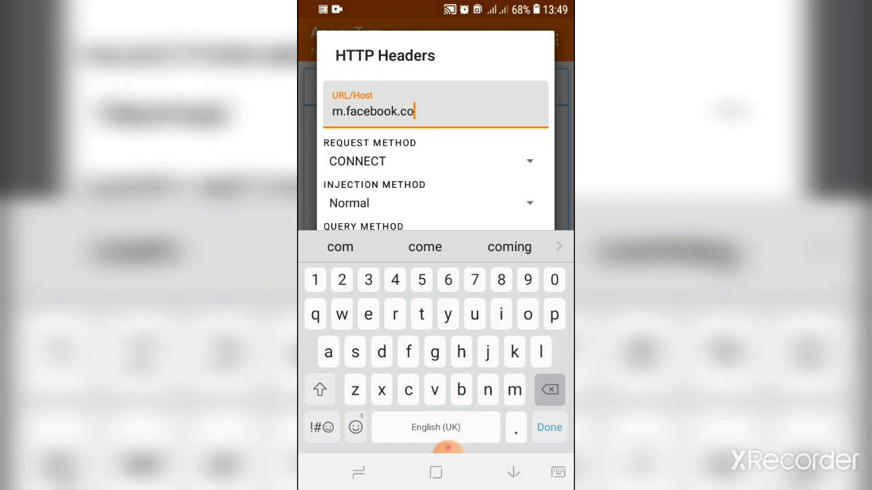
click(549, 389)
text(apps.zam)
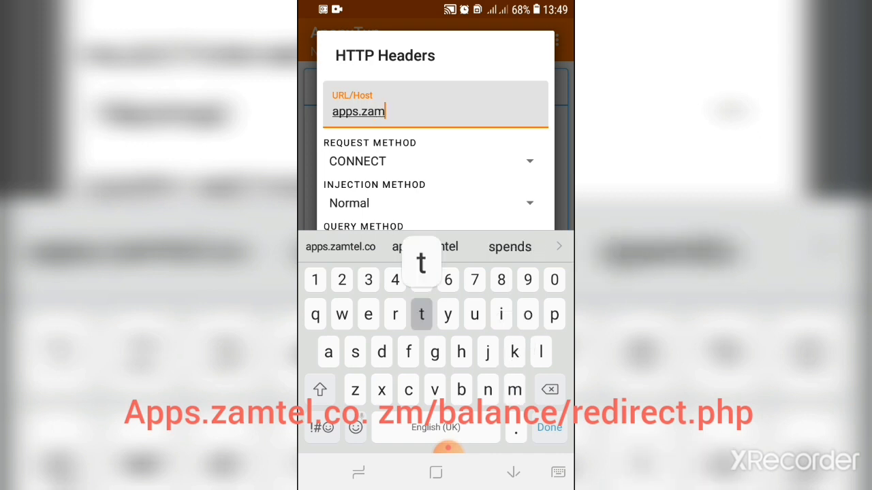
text(tel.co.zm)
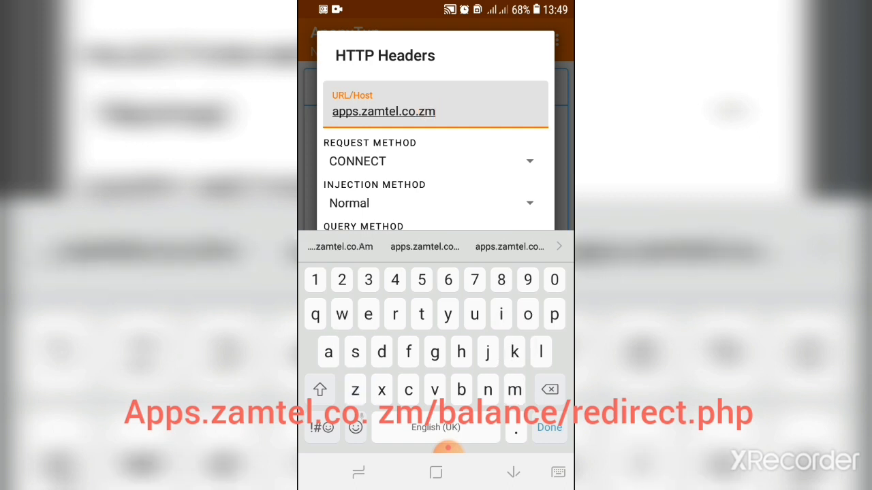
click(320, 428)
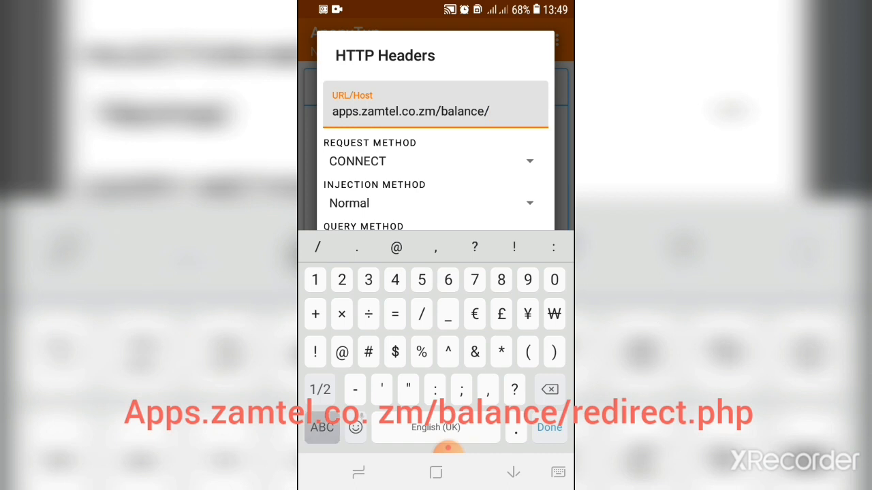
text(red)
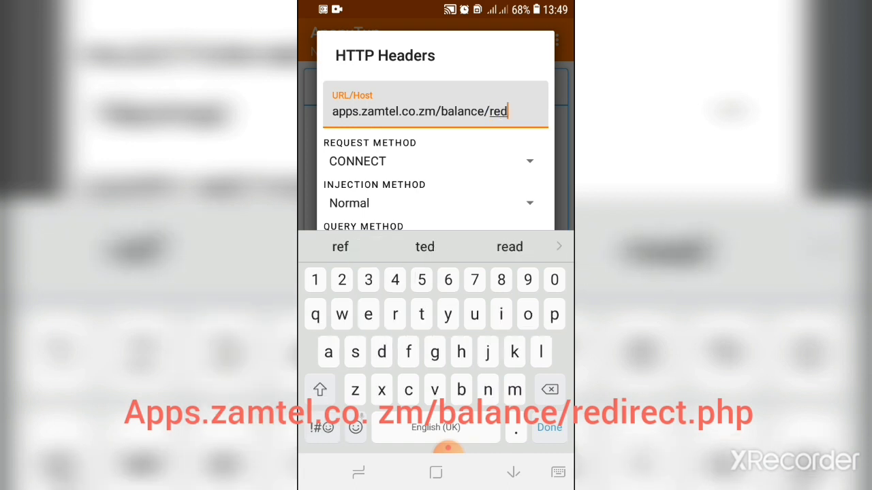
text(irect.)
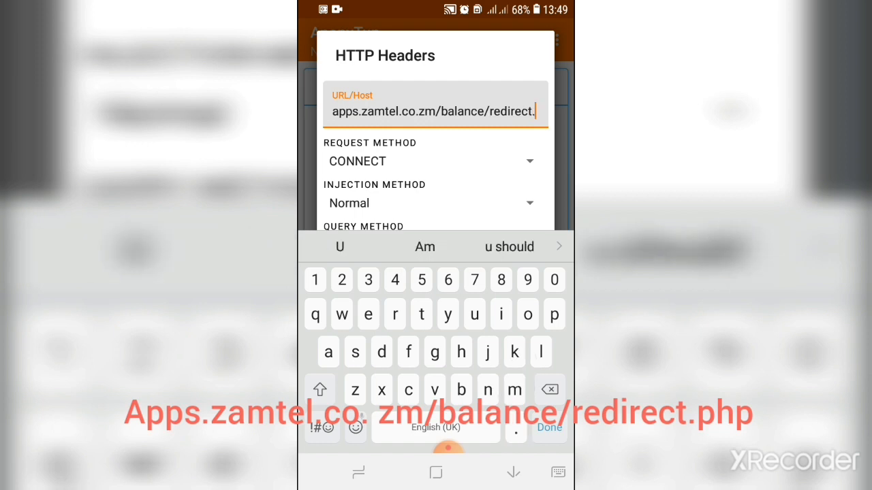
text(ph)
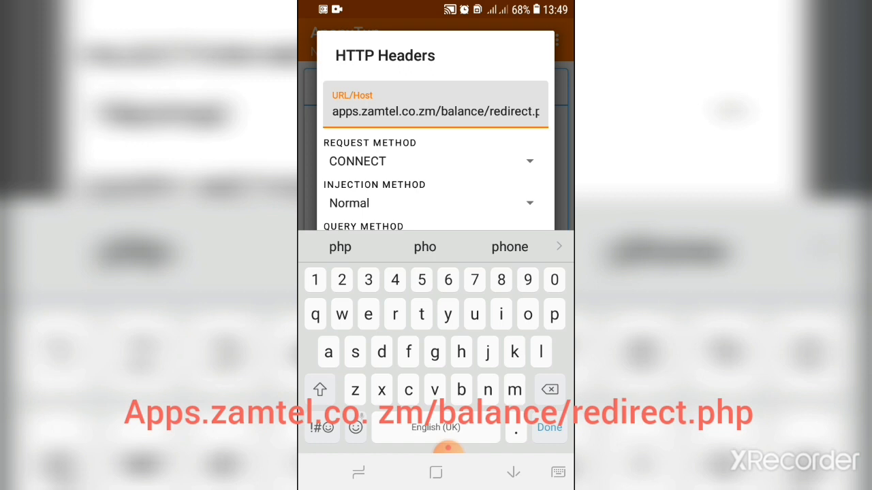
text(php)
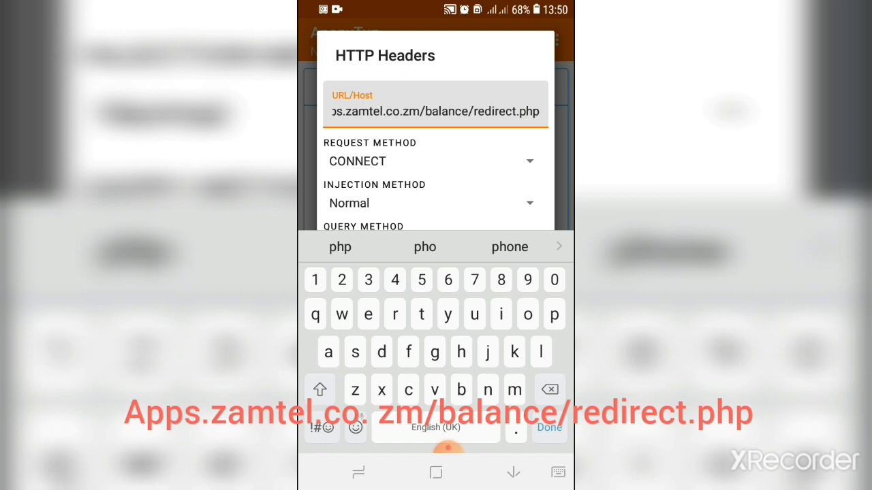
click(549, 428)
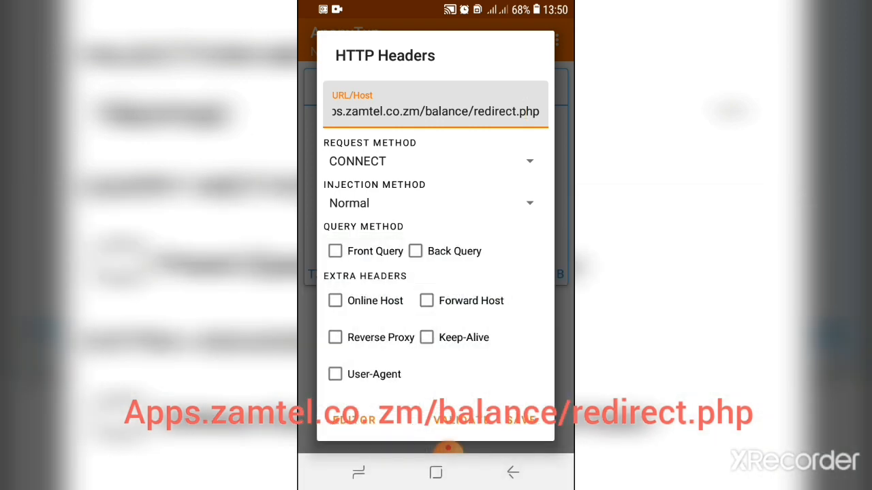
Keep CONNECT method, enable front query and all extra headers, and save the headers.
click(429, 161)
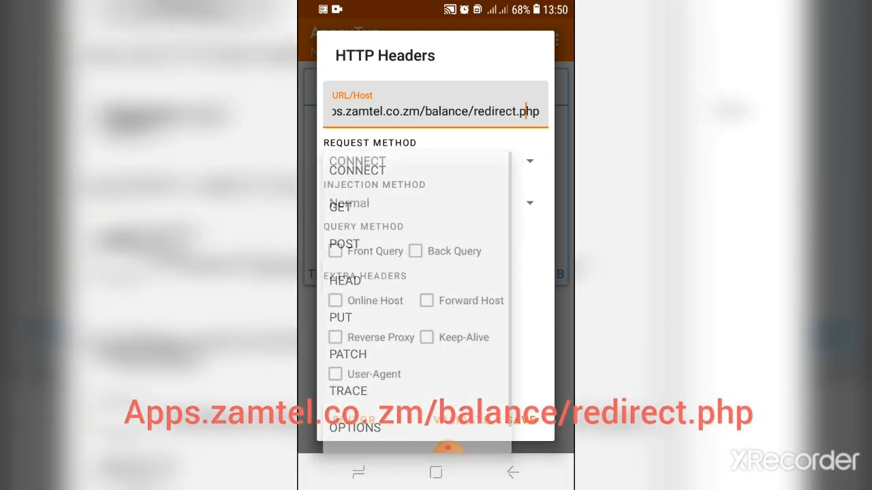
click(357, 161)
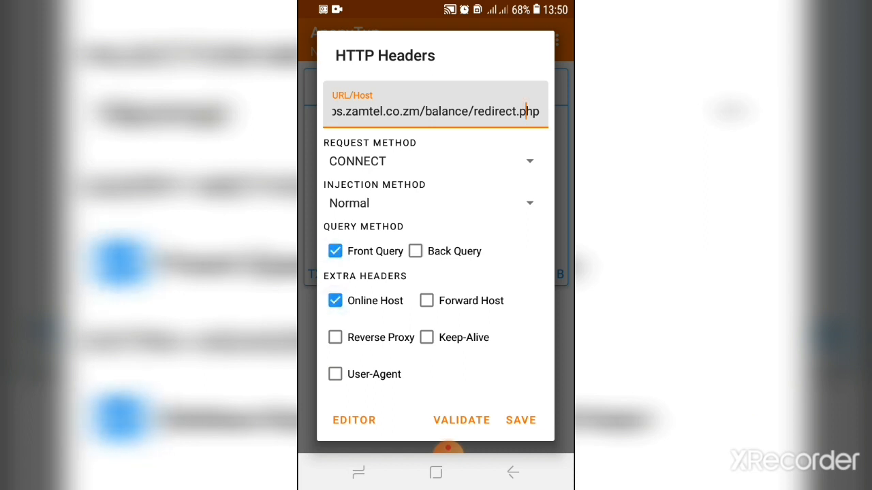
click(425, 301)
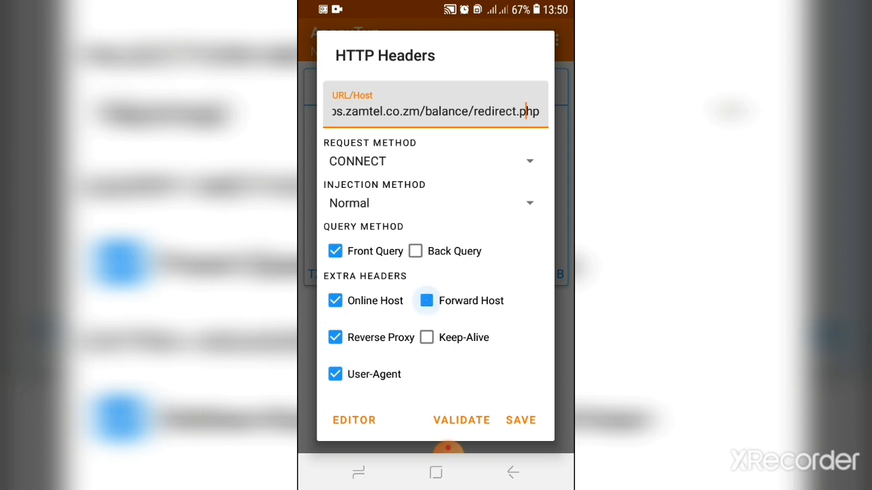
click(426, 338)
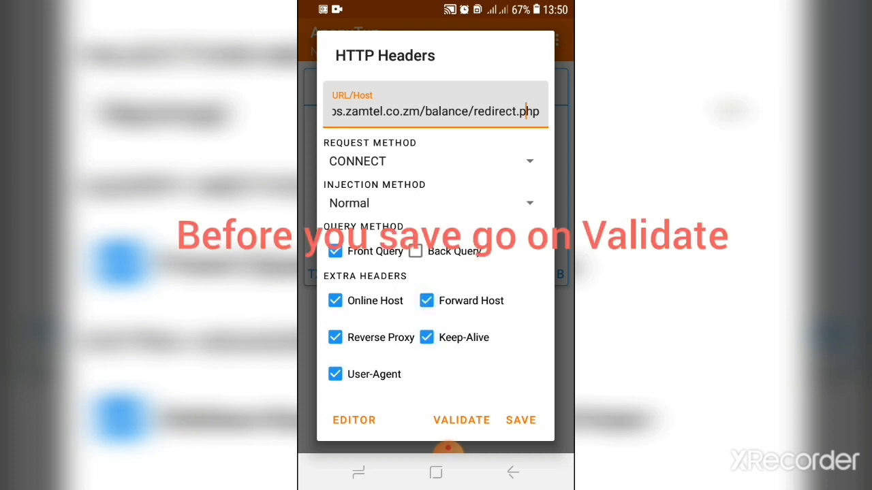
click(521, 420)
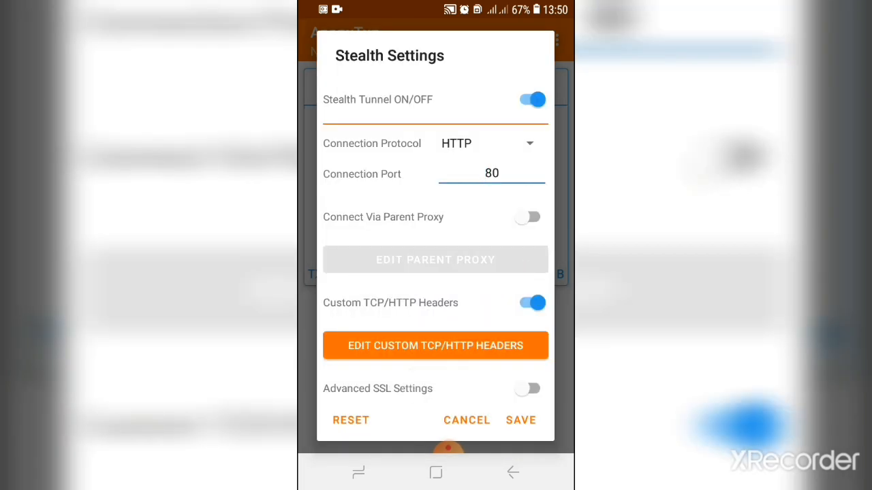
Save the stealth settings and return to AnonyTun showing Stealth Settings ON.
click(520, 420)
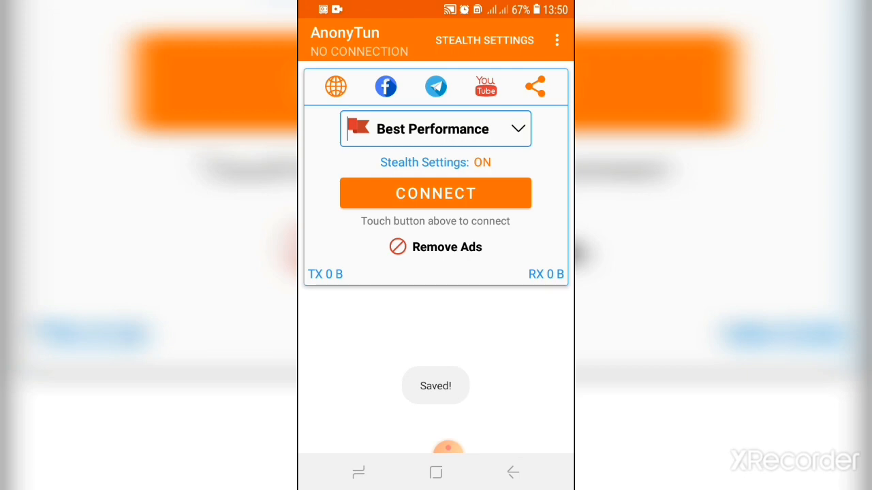
click(436, 472)
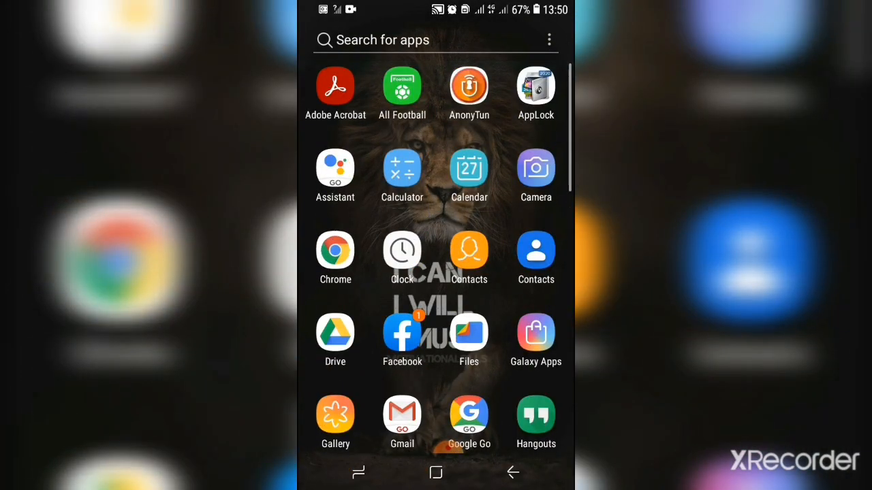
click(469, 87)
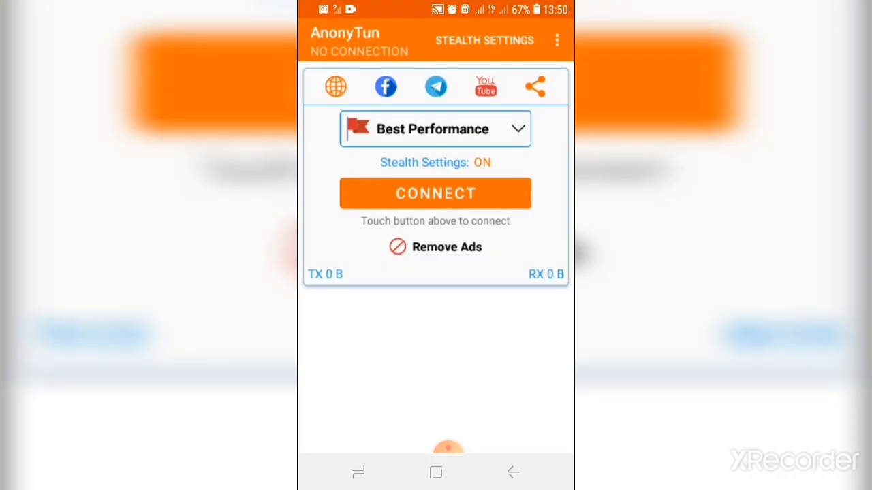
Start the tunnel connection, accept the ads prompt, and retry after Connection Failed.
click(436, 194)
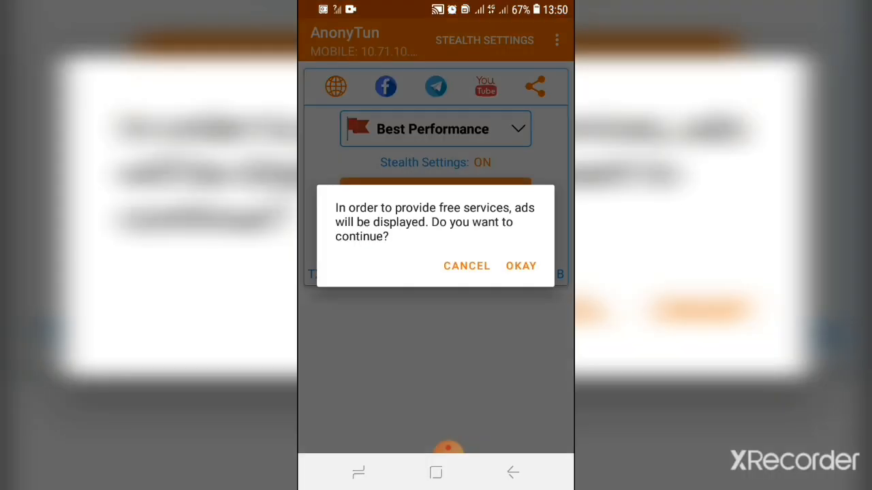
click(521, 266)
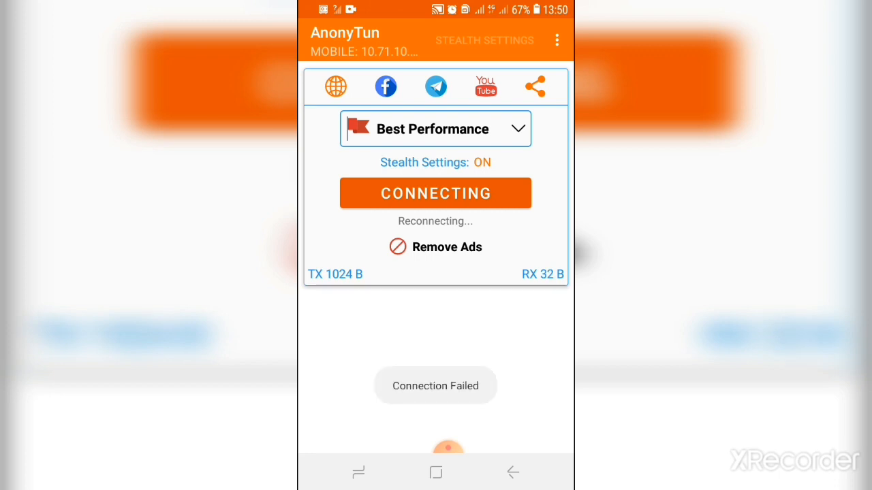
click(436, 247)
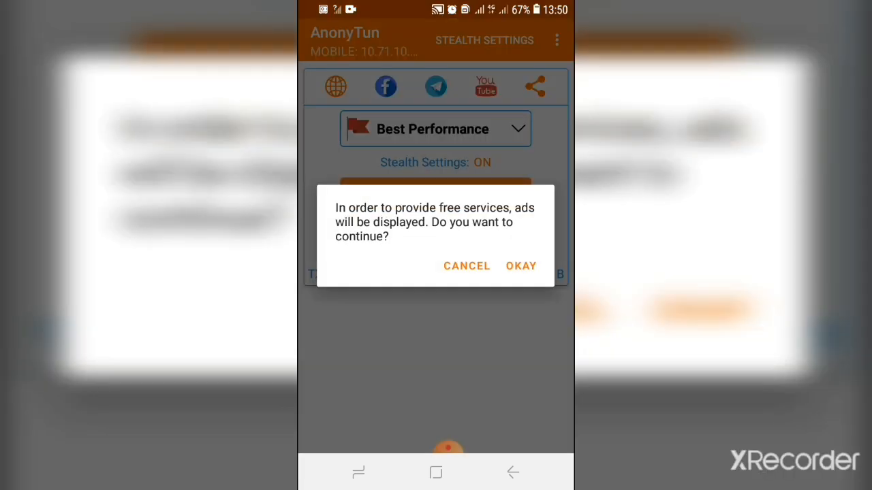
click(521, 265)
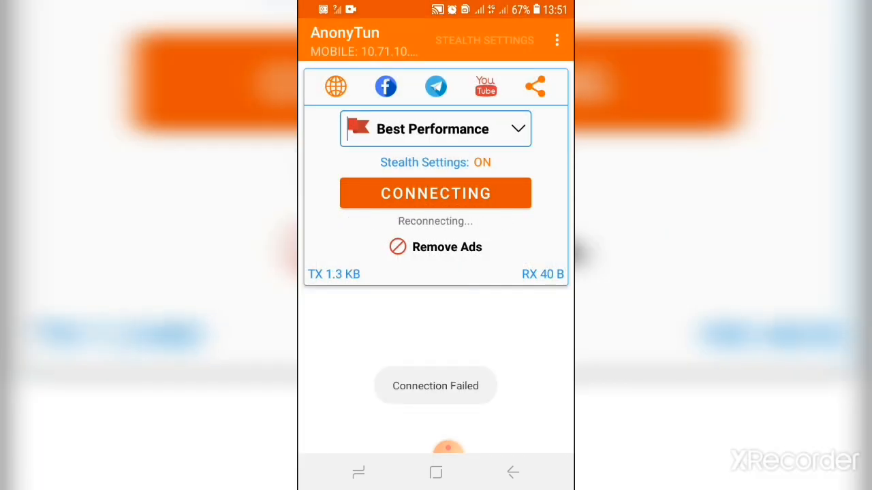